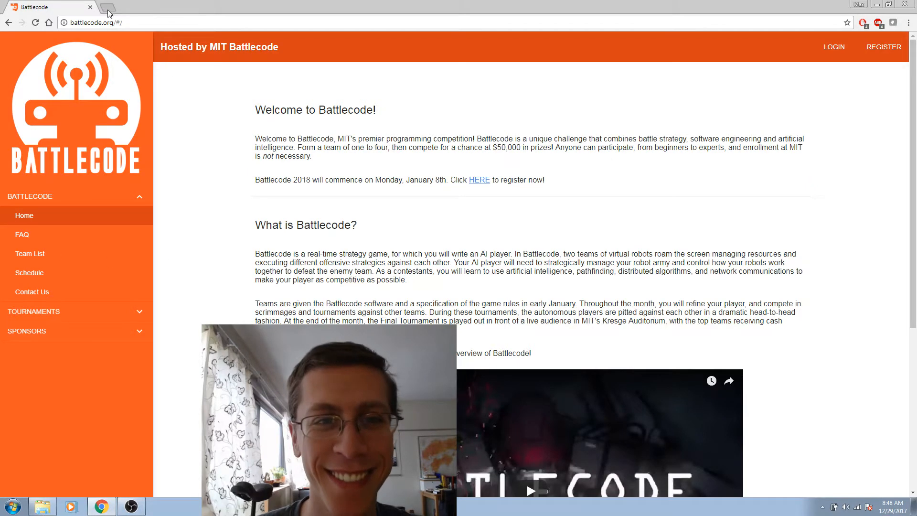
Step: Open python.org in a new Chrome tab beside the Battlecode page
left_click(106, 13)
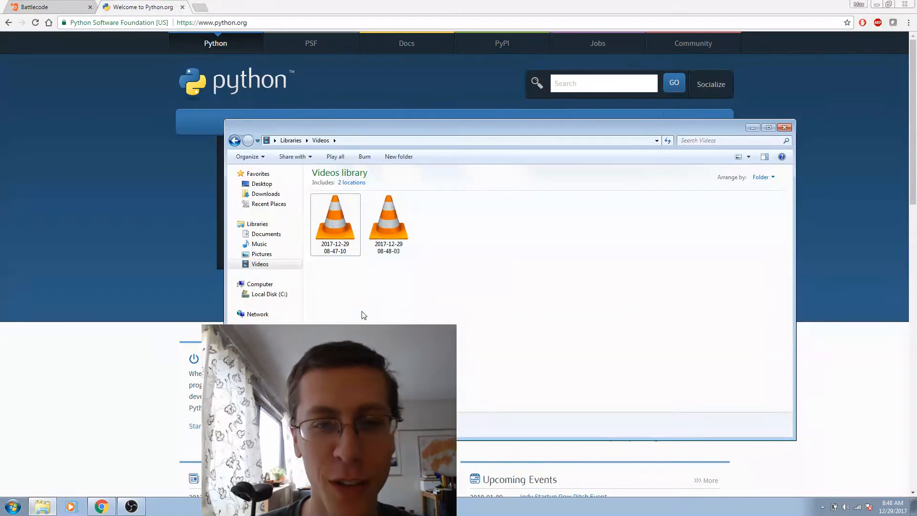
Step: Launch the python-3.6.4 installer from the Downloads folder
left_click(264, 194)
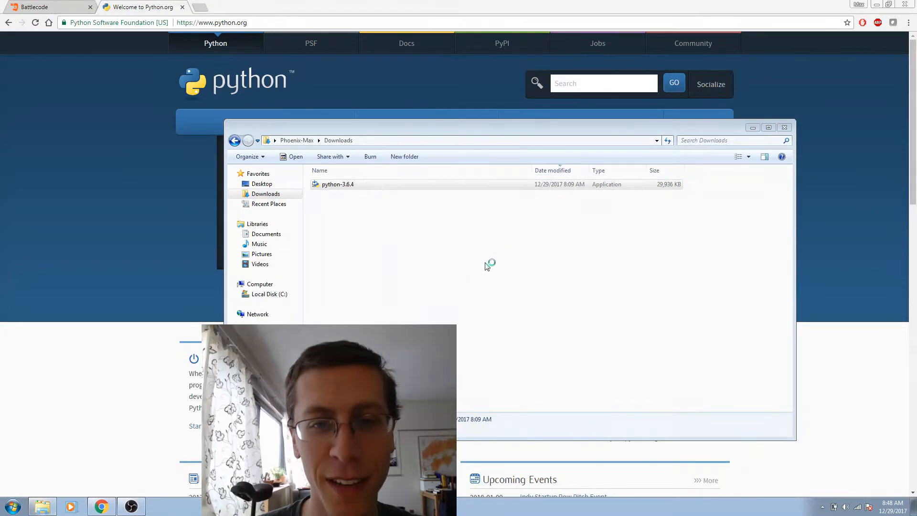
double_click(337, 183)
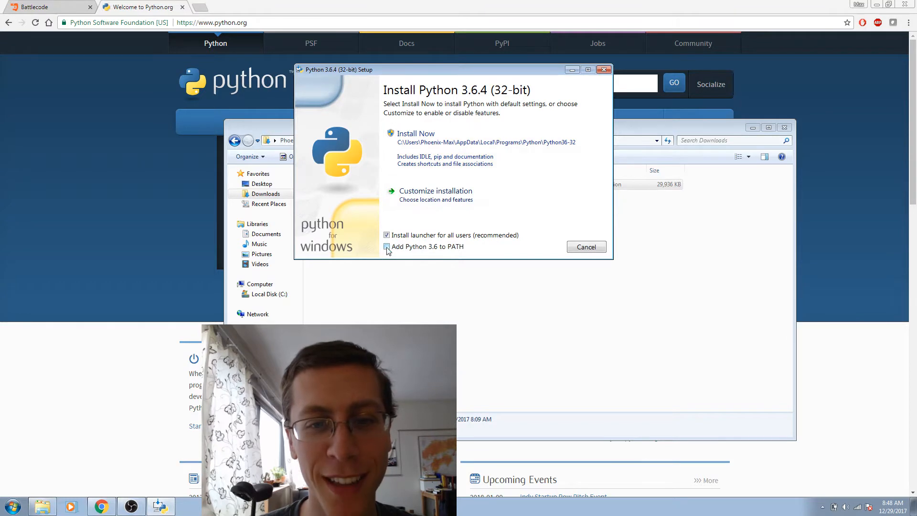
Step: Install Python 3.6.4 with default settings and 'Add Python 3.6 to PATH' enabled
left_click(386, 247)
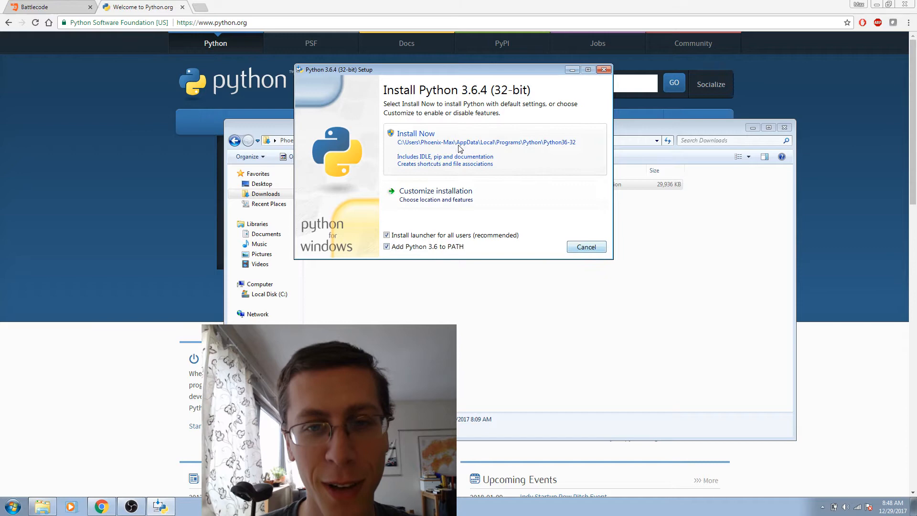
left_click(416, 134)
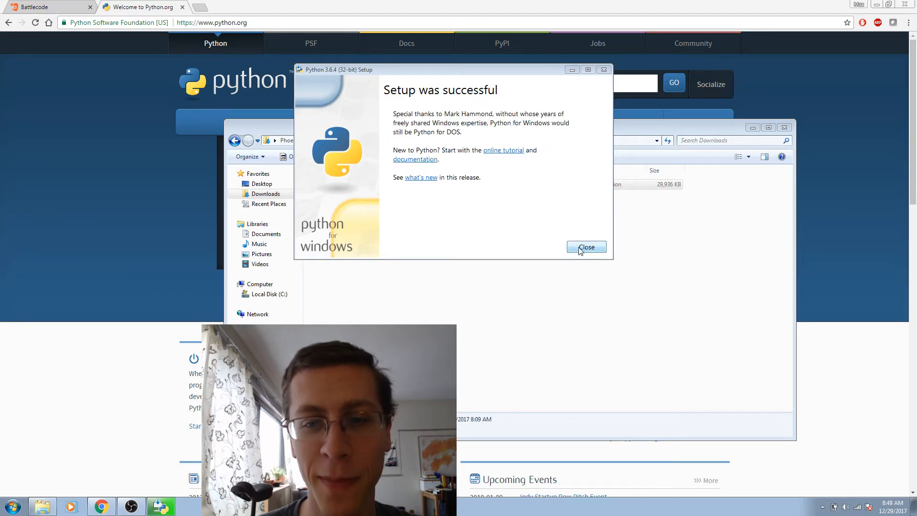
Step: Close the finished installer and start Command Prompt via a Start menu search for 'cmd'
left_click(585, 246)
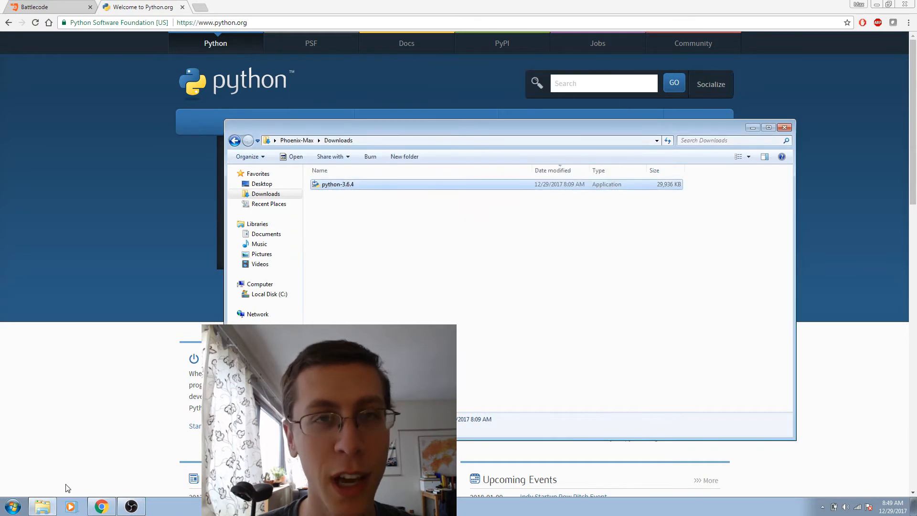
left_click(11, 506)
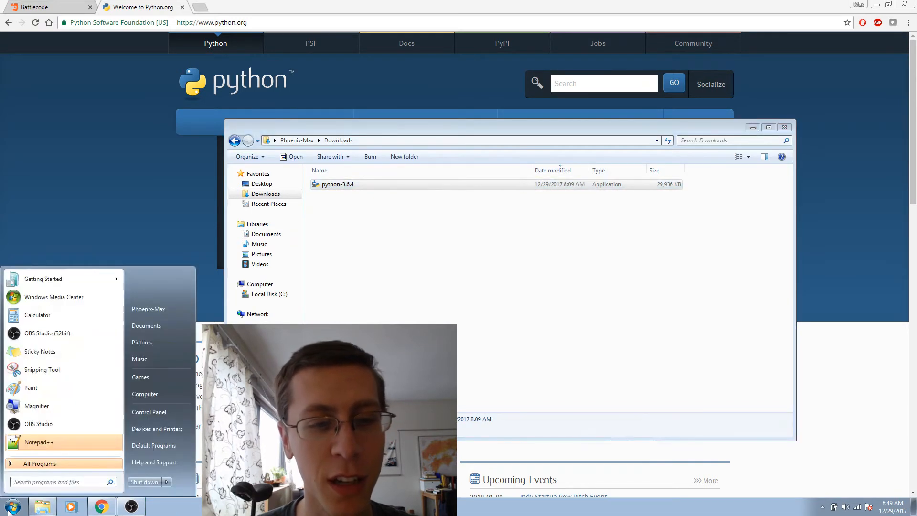
type("cmd")
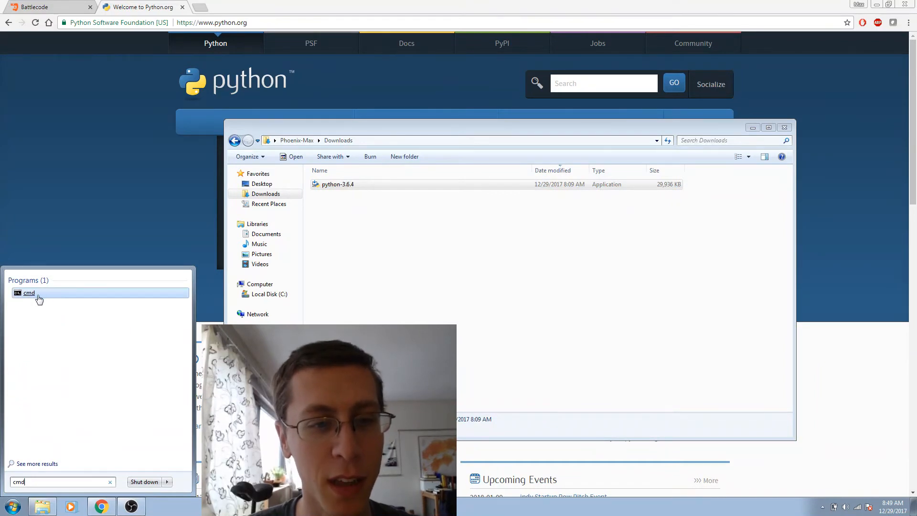
left_click(27, 292)
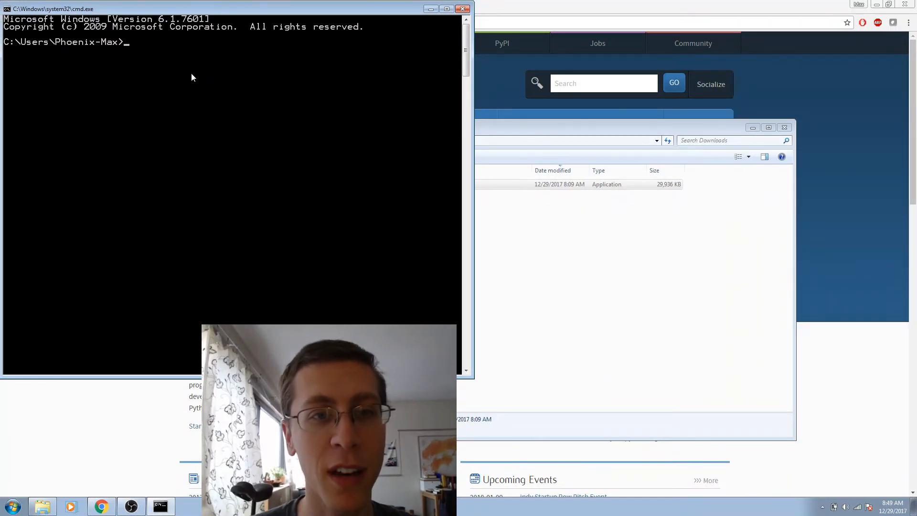
Step: Run python, confirm 5+5 returns 10, then quit() the interpreter
type("python")
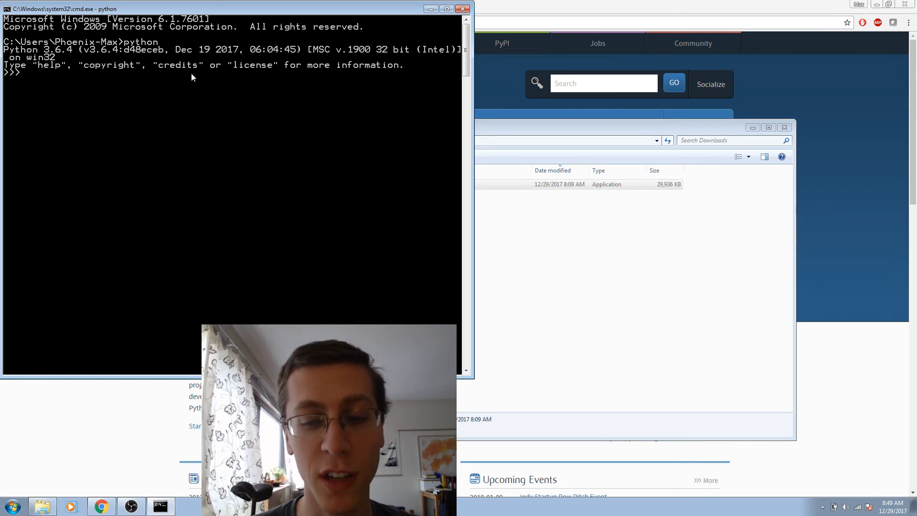
type("5+5")
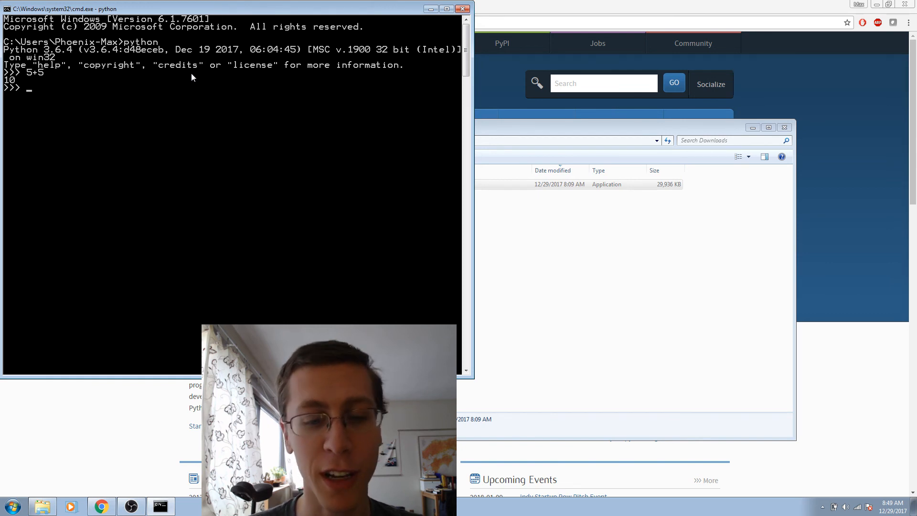
type("quit()")
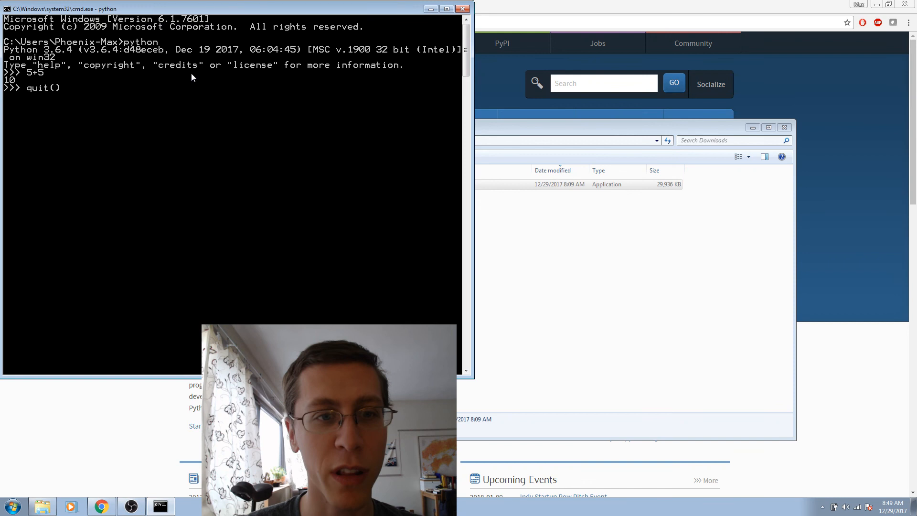